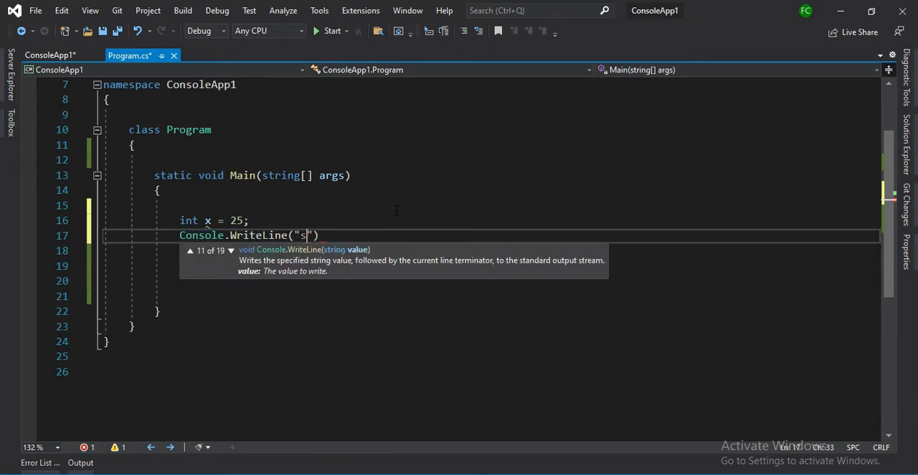
Step: Write Console.WriteLine("square root of given number{0} ", x); followed by Console.ReadLine();
text(quare root of given number{0)
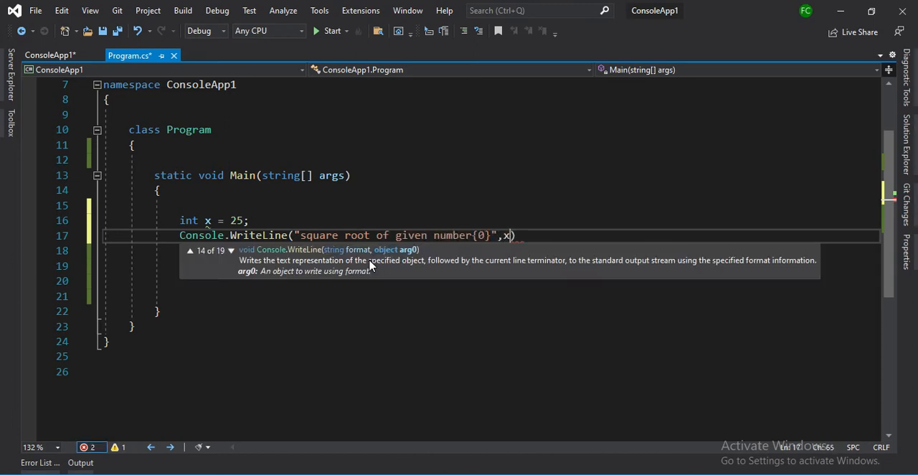
text(Console.ReadLine();)
text(//)
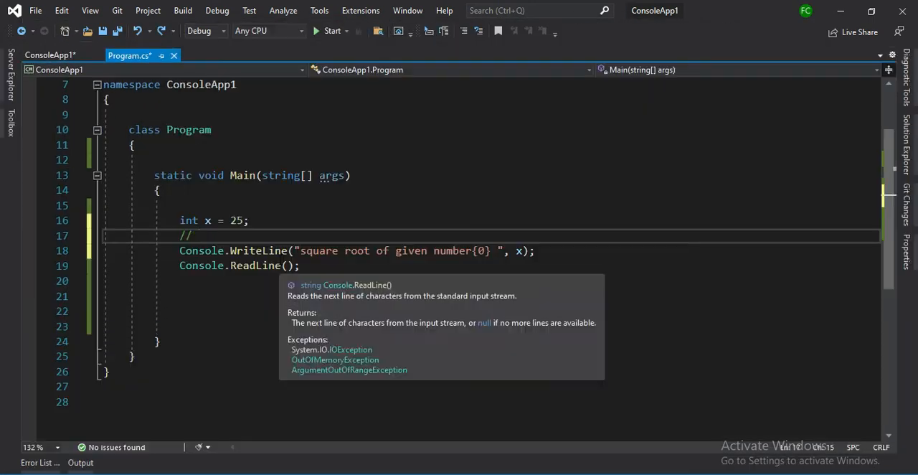
Step: Add the comment 'Now we will use square root method' and print Math.Sqrt(x) instead of x
text(Now we will use squ)
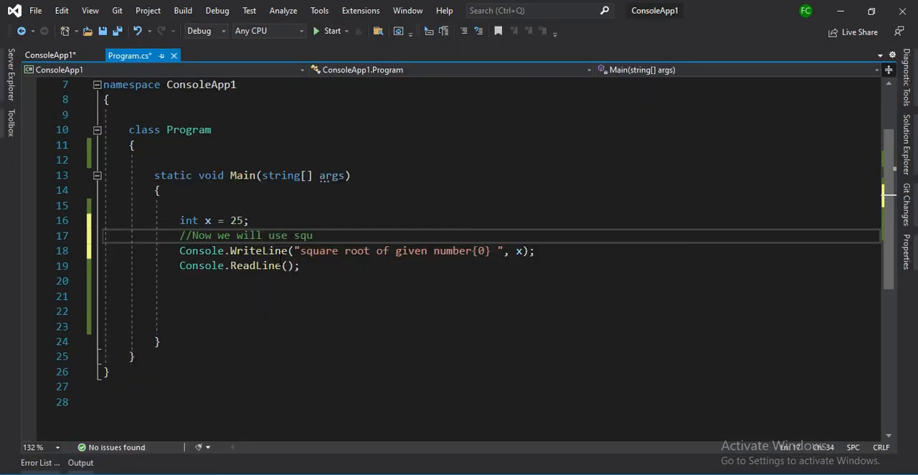
text(are methos)
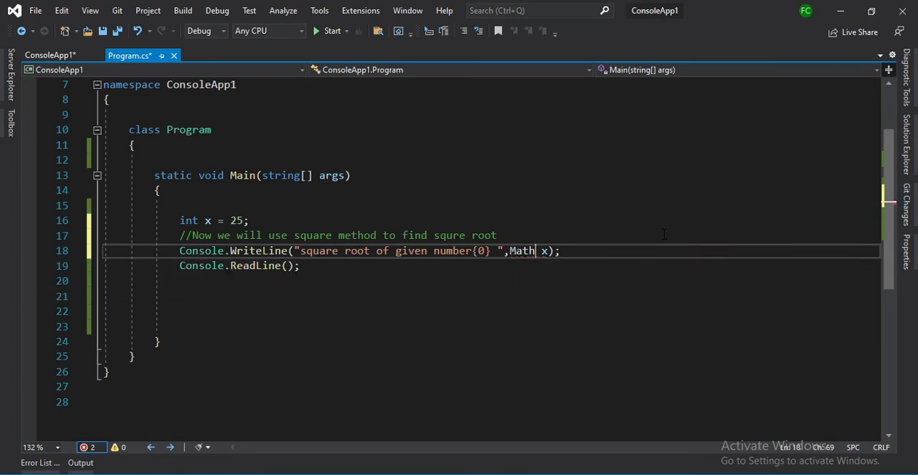
text(.Sqrt())
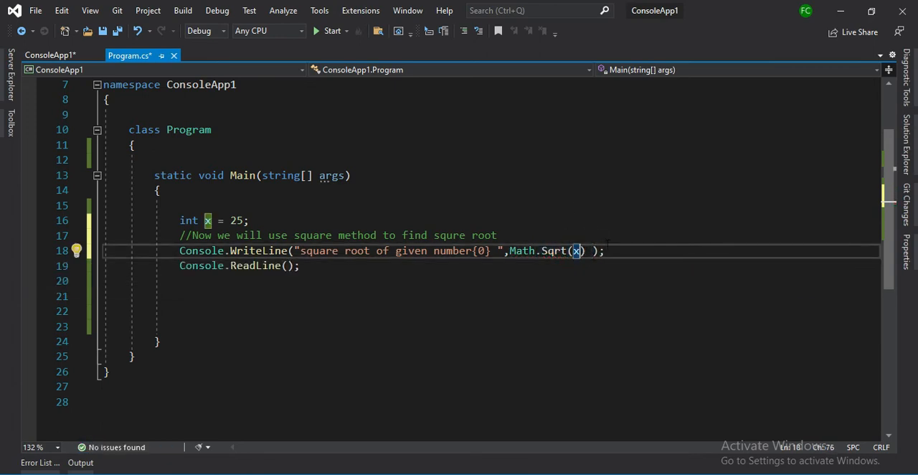
Step: Build and run the program to show 'square root of given number 5' in the console
click(329, 30)
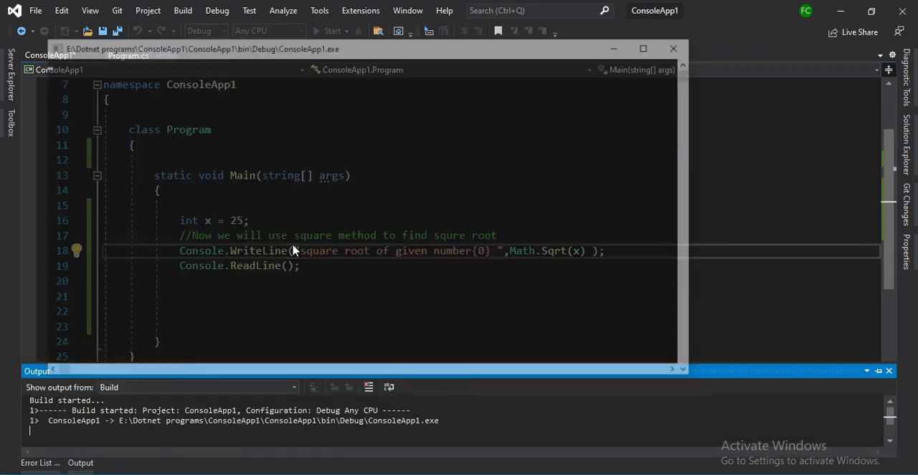
click(327, 30)
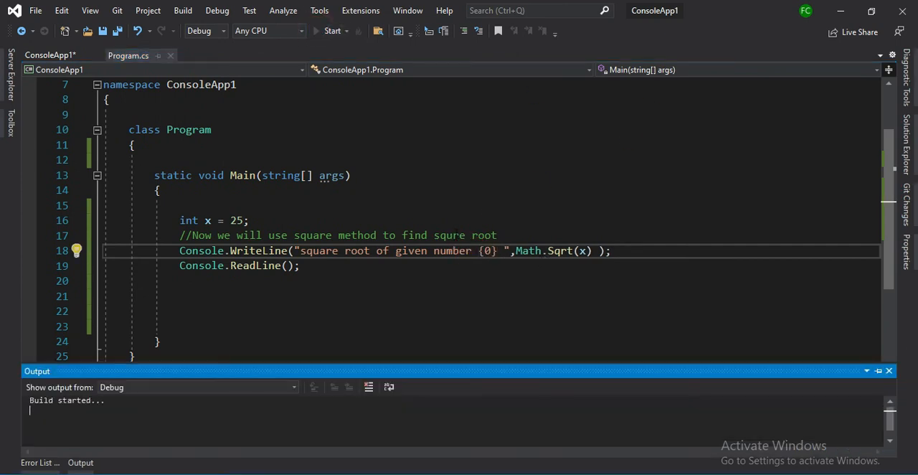
click(333, 30)
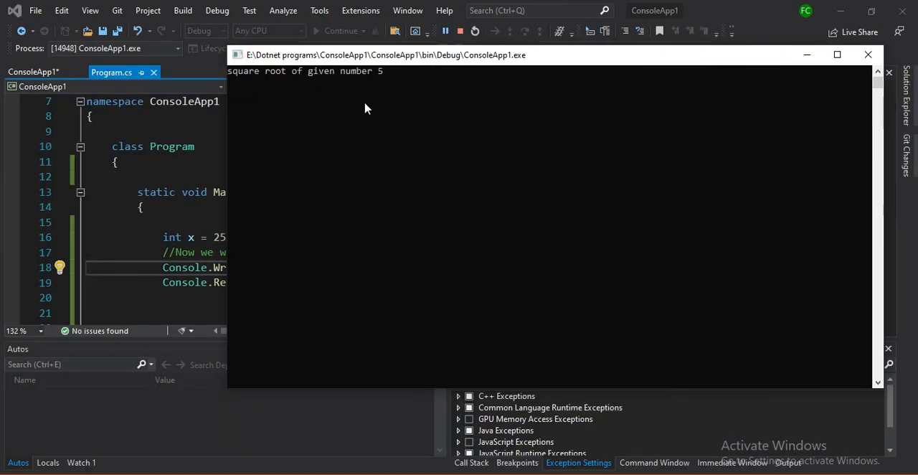